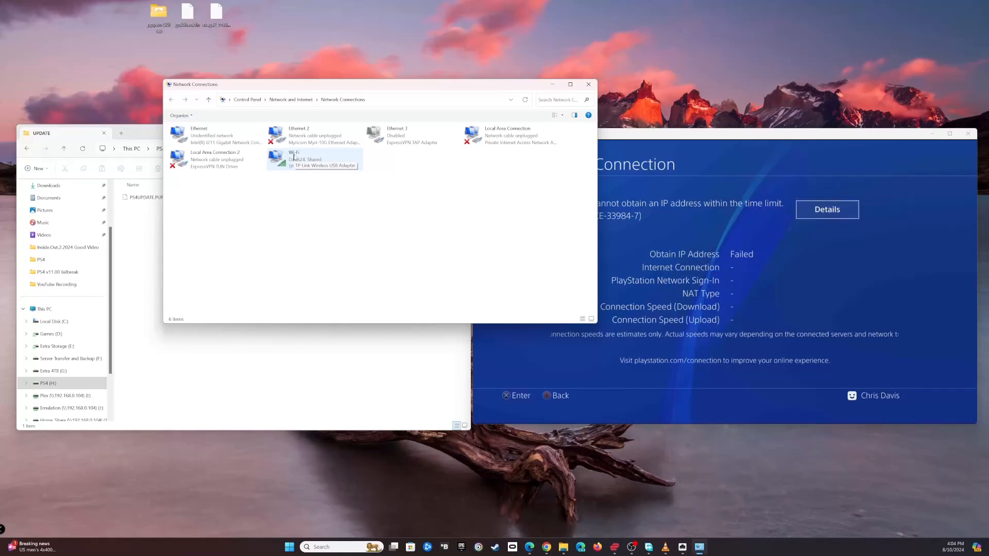
Confirm the Wi-Fi connection's sharing settings, then open the PS4 (H:) drive showing goldhen.bin and PKGs
{"action": "left_click", "coordinate": [214, 135]}
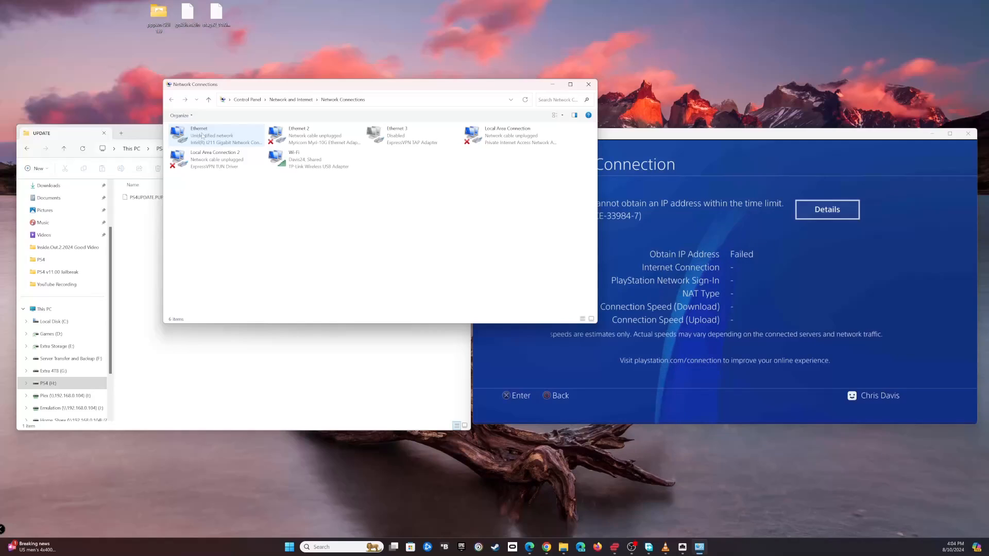
{"action": "left_click", "coordinate": [309, 160]}
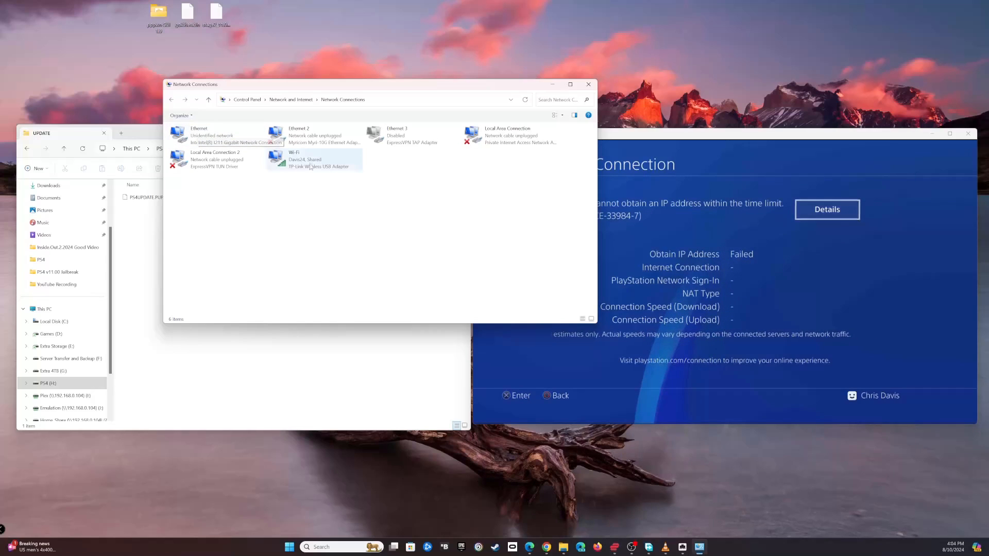
{"action": "left_click", "coordinate": [314, 160]}
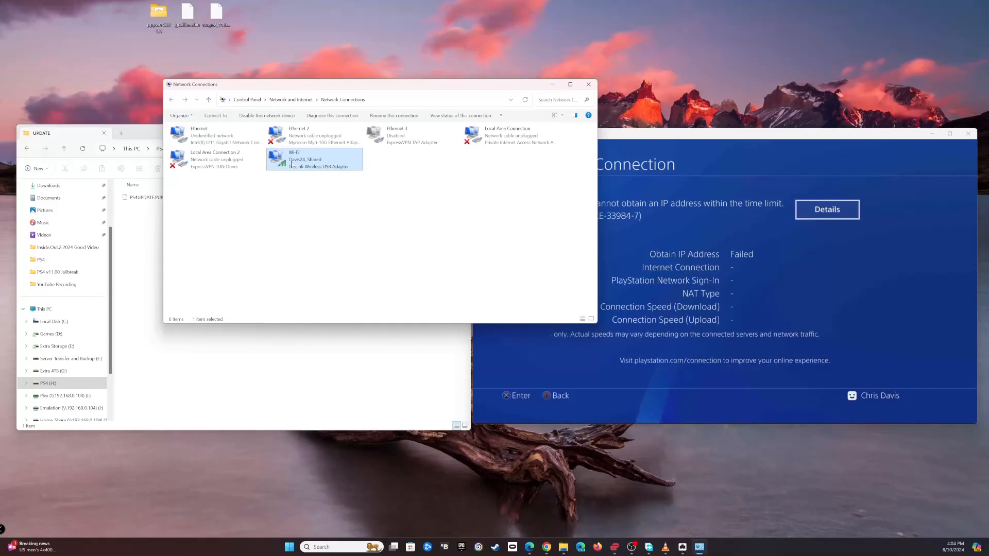
{"action": "right_click", "coordinate": [314, 159]}
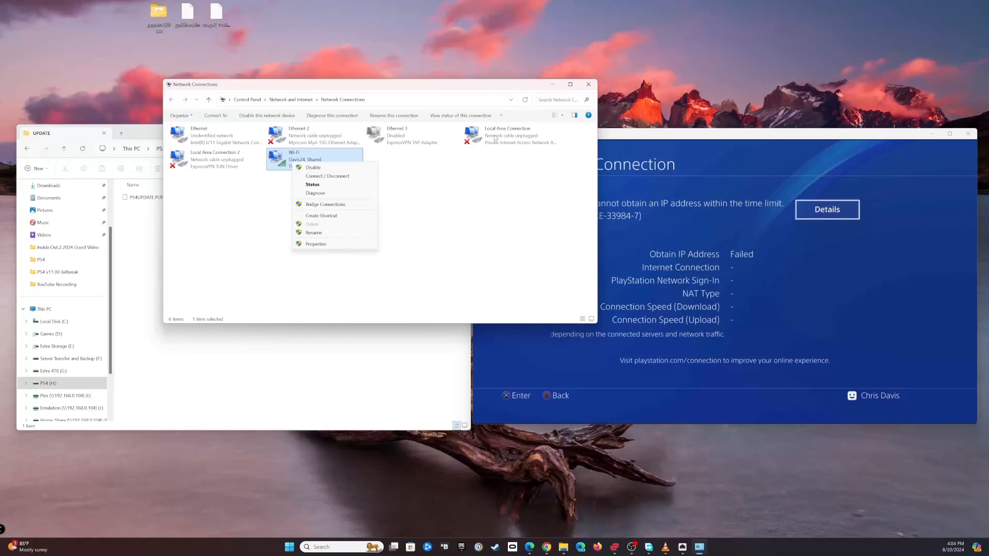
{"action": "left_click", "coordinate": [315, 244]}
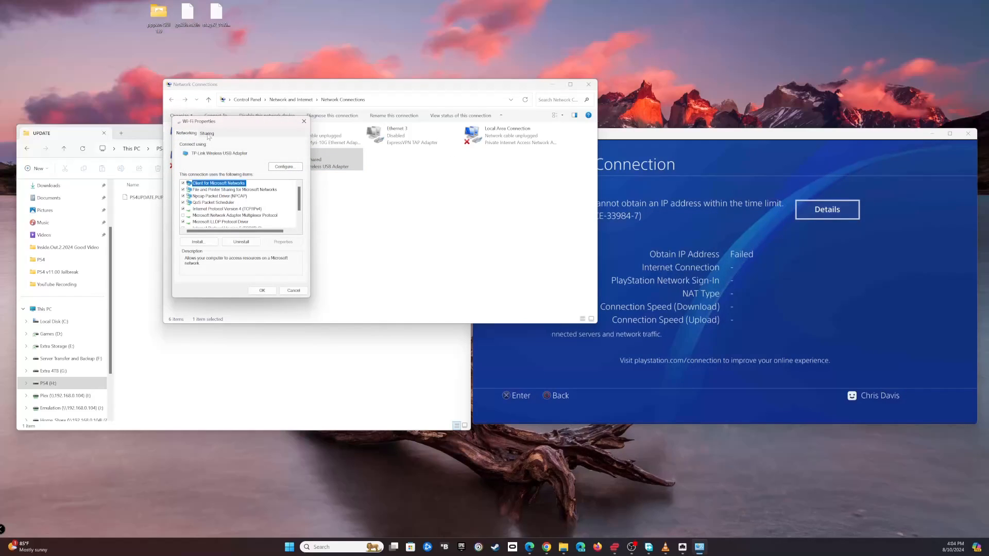
{"action": "left_click", "coordinate": [206, 133]}
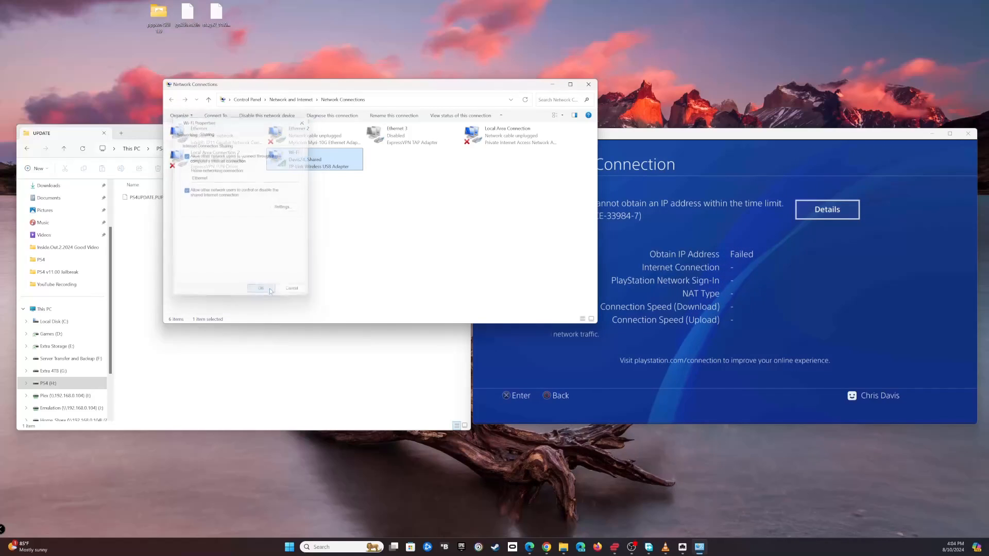
{"action": "left_click", "coordinate": [259, 288]}
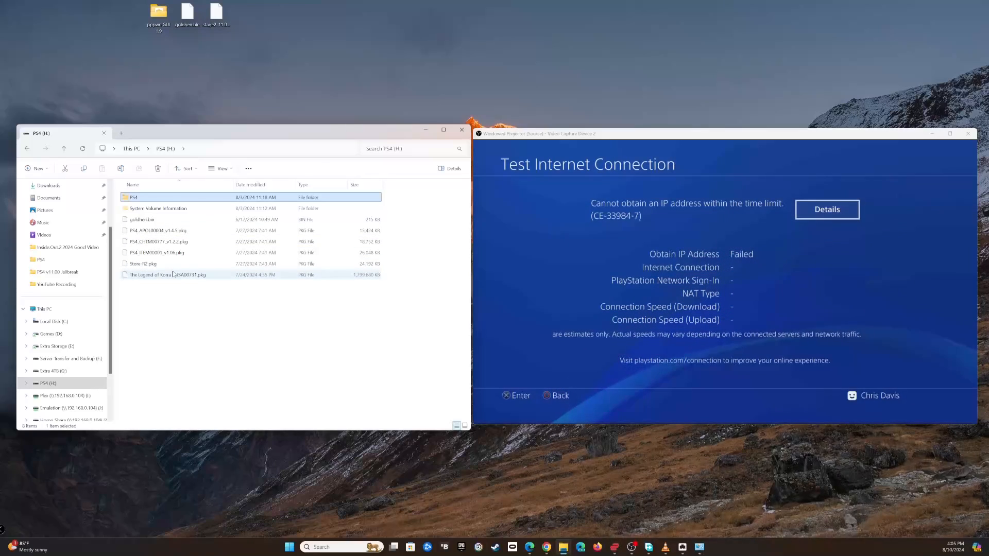
{"action": "mouse_move", "coordinate": [167, 275]}
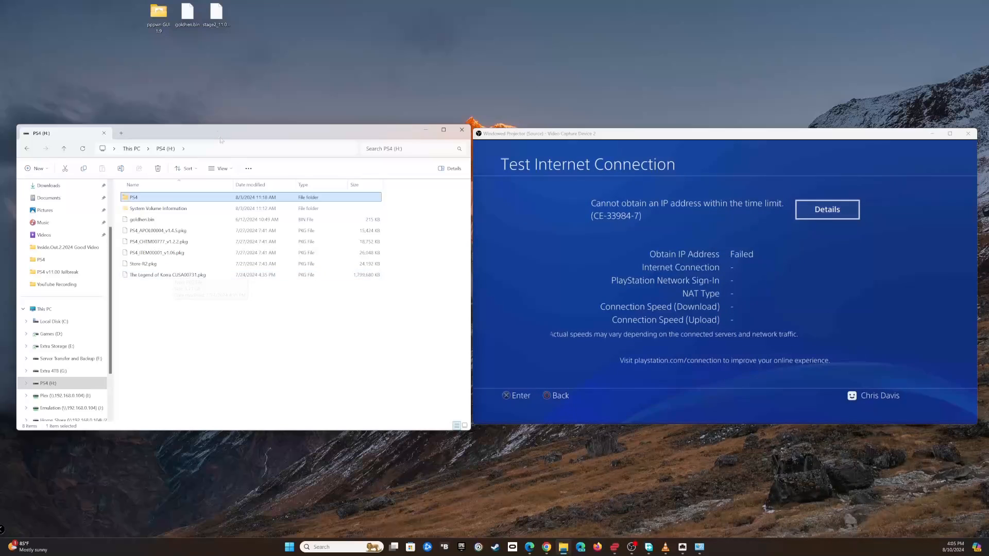
{"action": "left_click", "coordinate": [157, 230]}
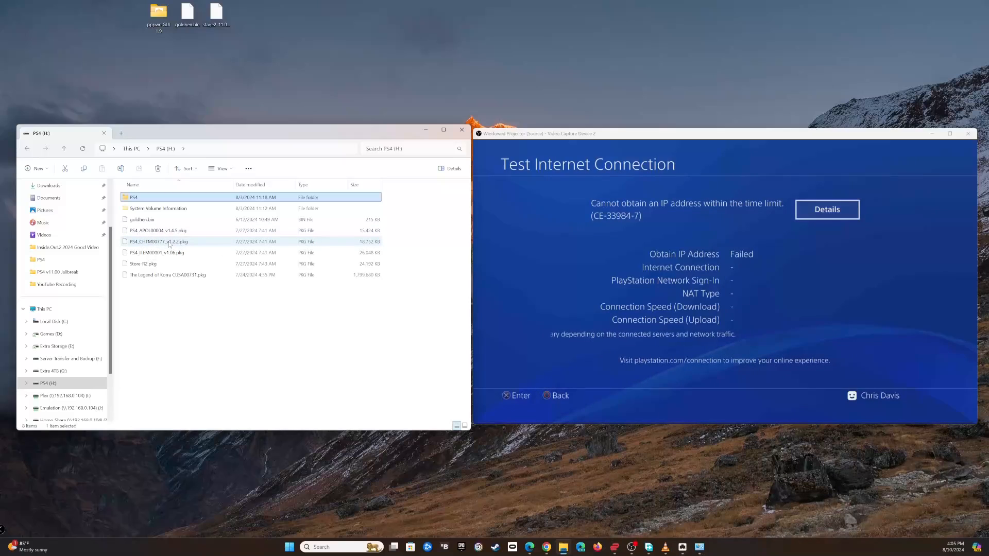
{"action": "left_click", "coordinate": [149, 264]}
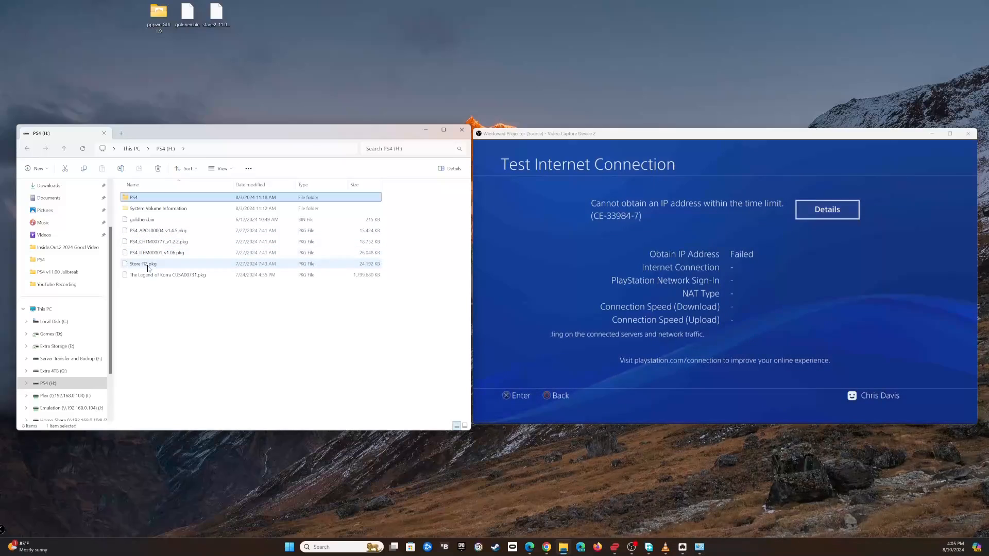
{"action": "mouse_move", "coordinate": [142, 264]}
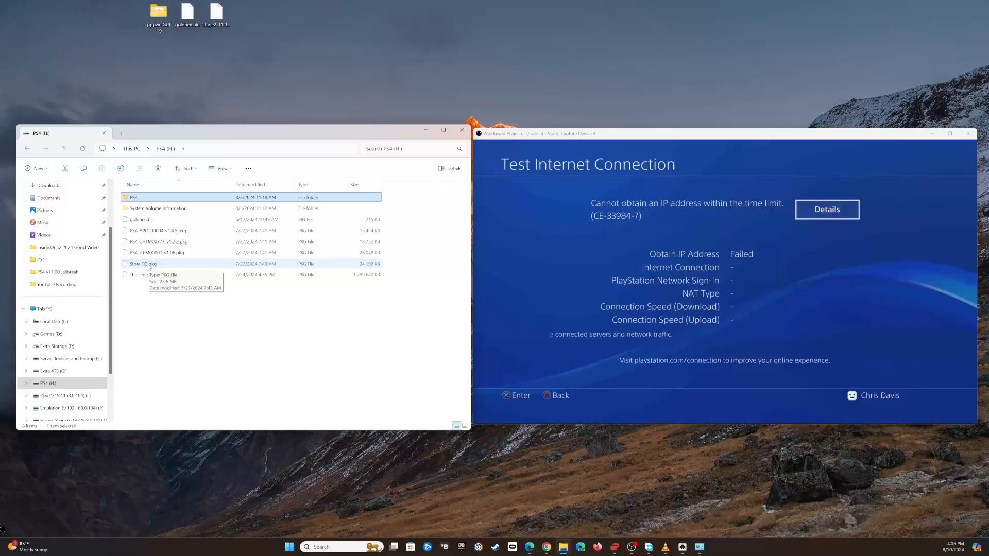